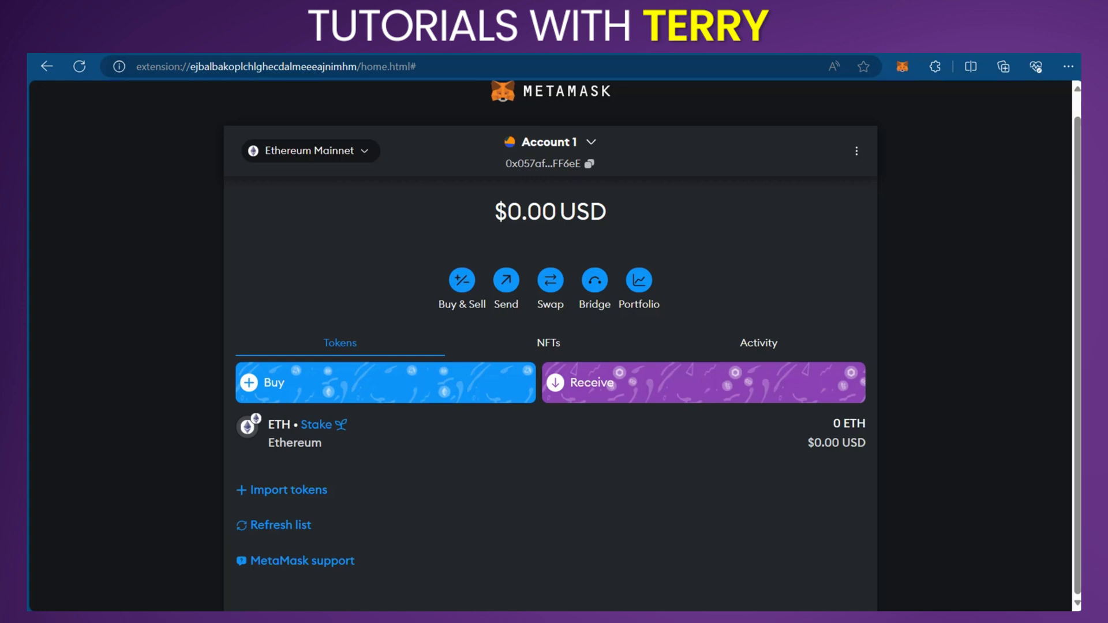
mouse_move(729, 609)
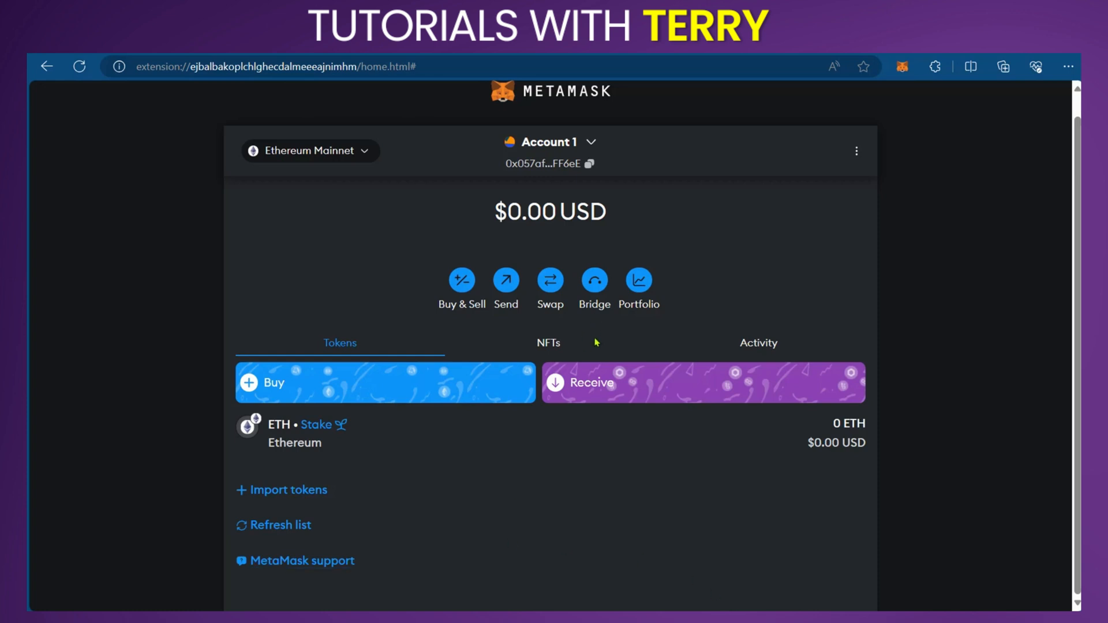
mouse_move(903, 69)
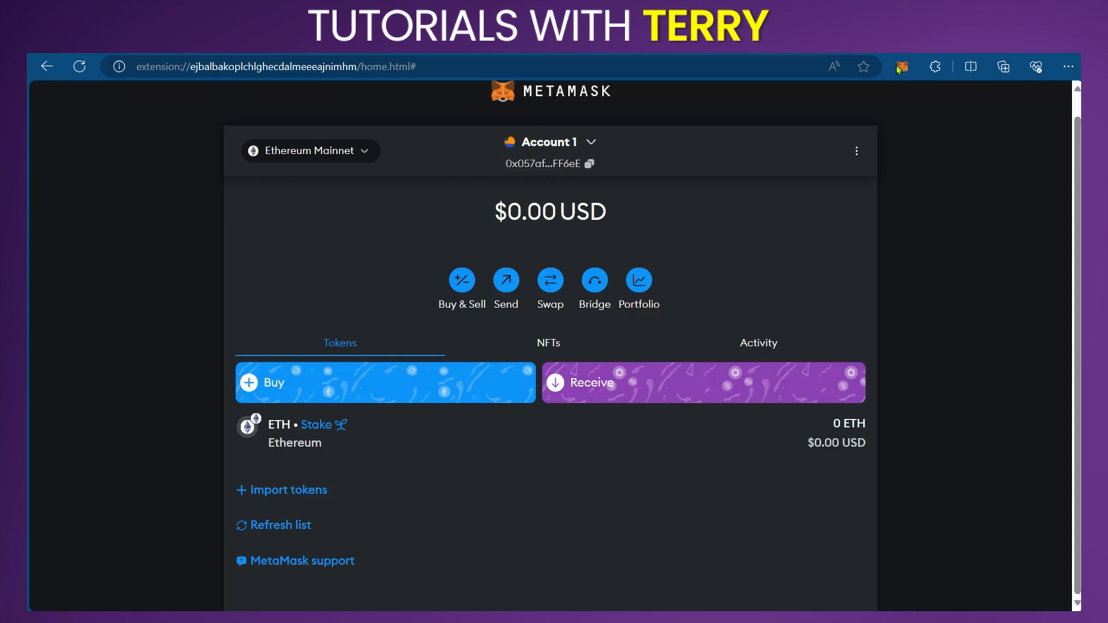
mouse_move(905, 75)
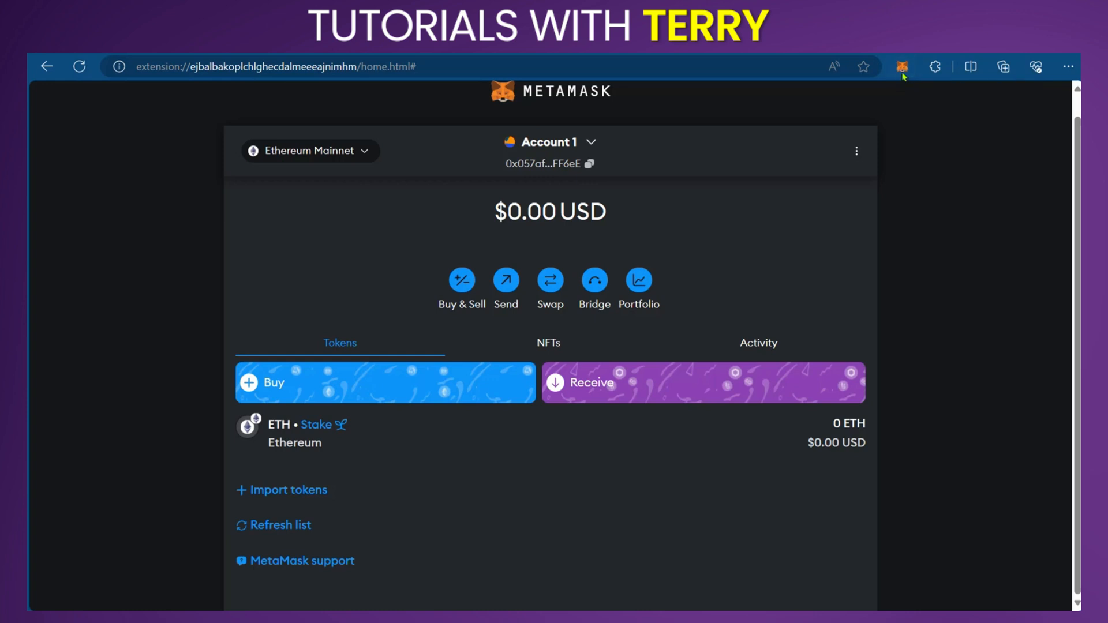
mouse_move(903, 69)
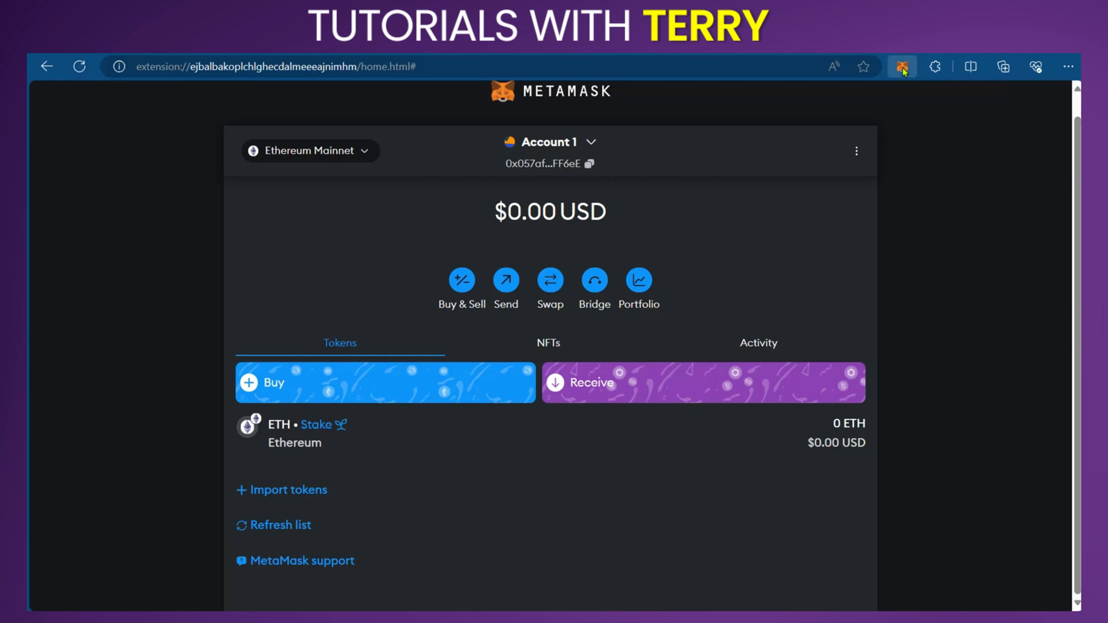
Open MetaMask's Networks settings, showing Ethereum Mainnet, Linea, Mantle, Kava and Base.
click(899, 65)
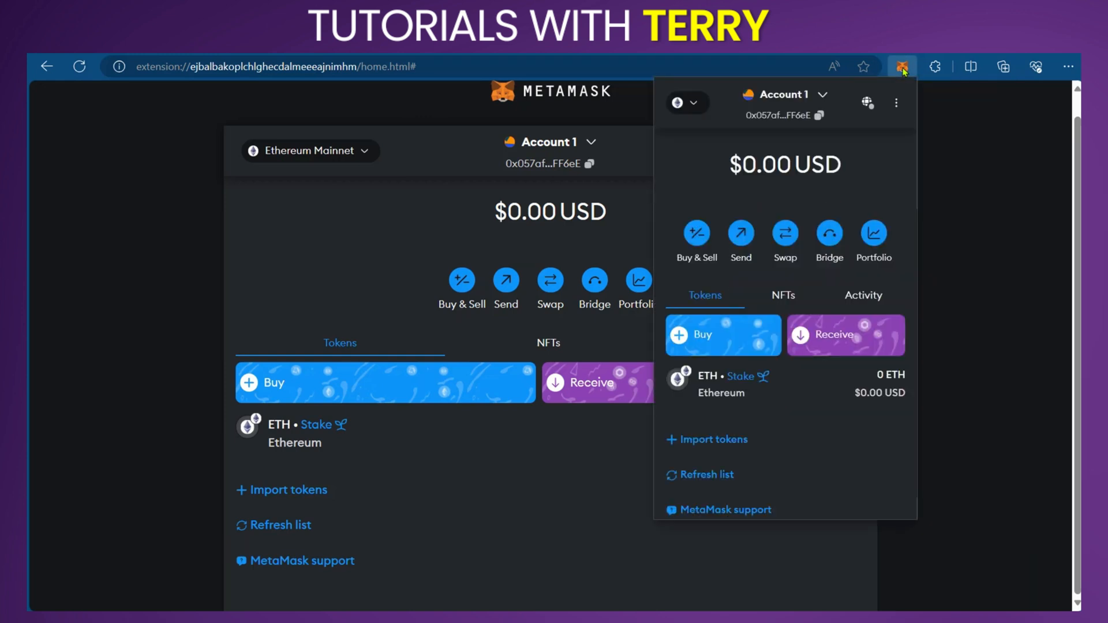
mouse_move(902, 115)
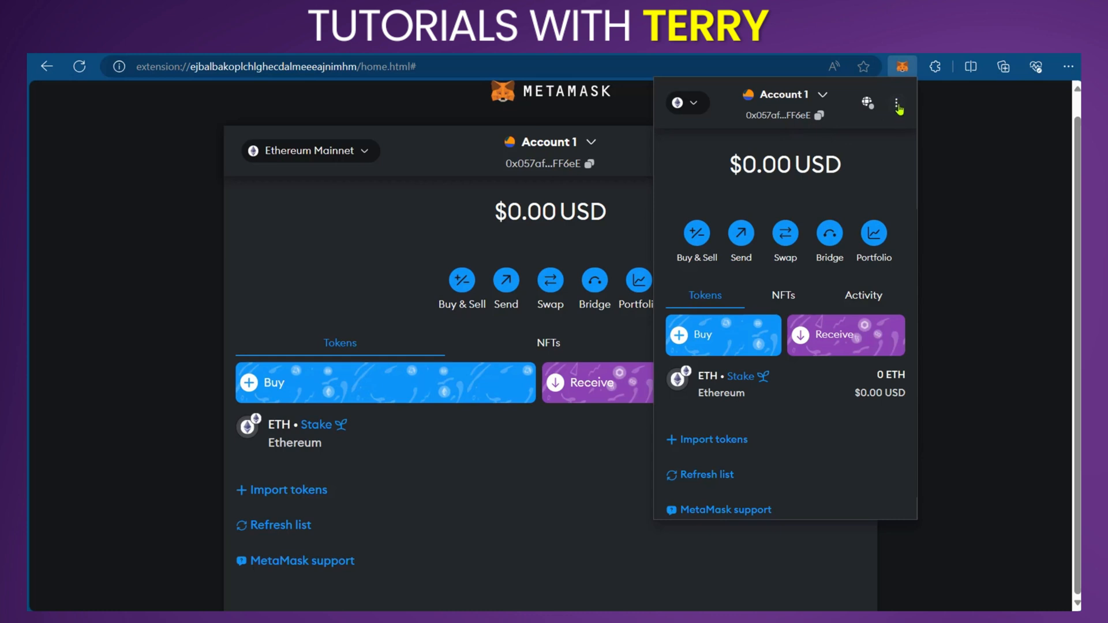
click(896, 103)
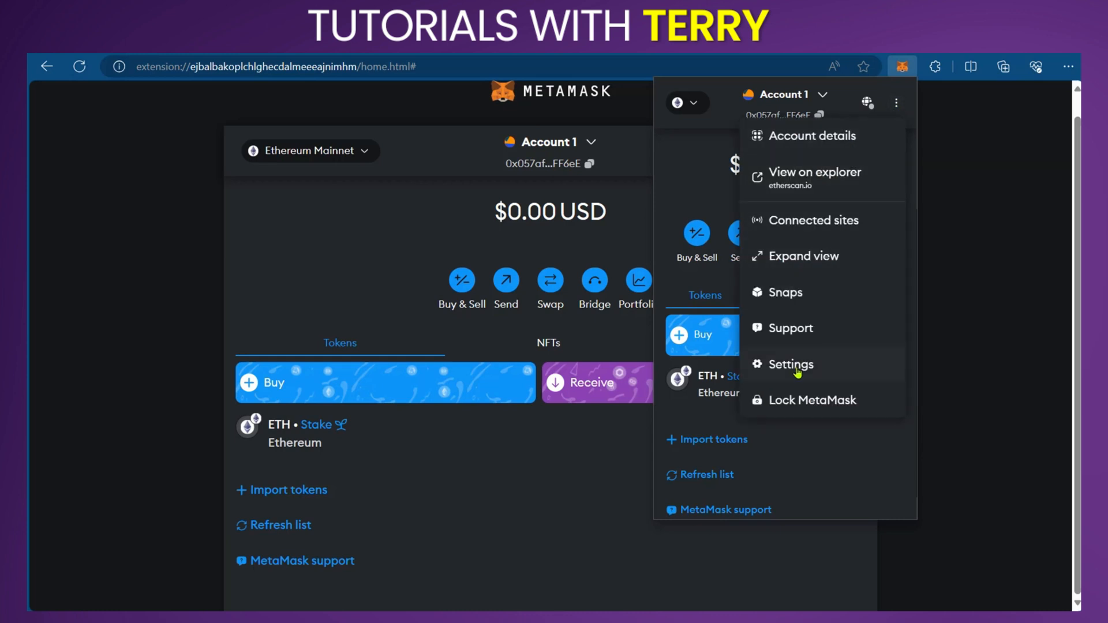
click(791, 364)
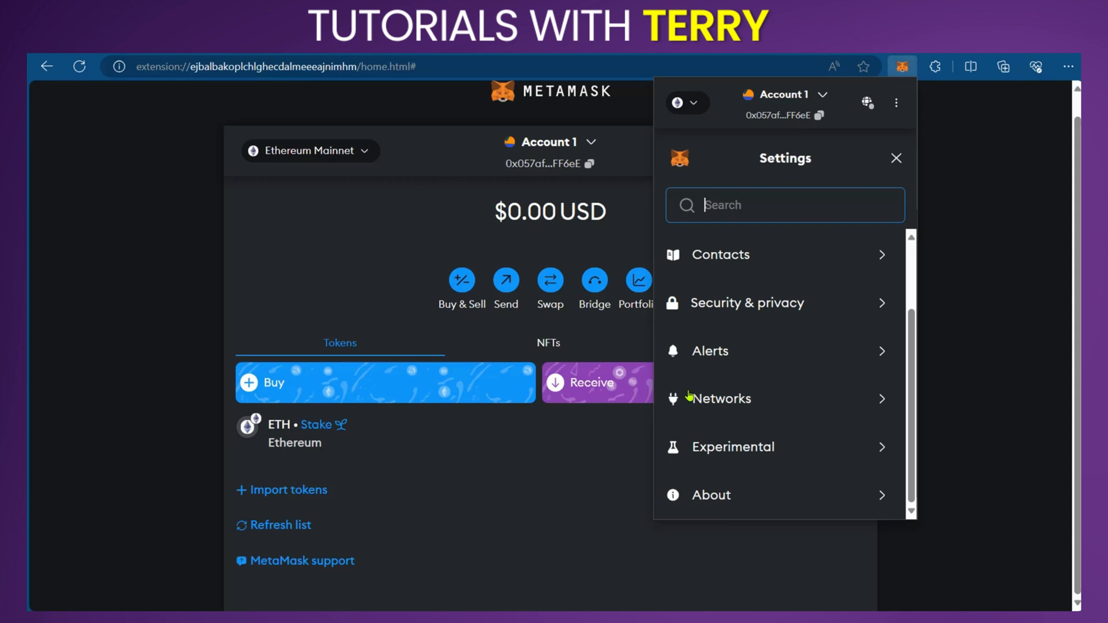
mouse_move(734, 404)
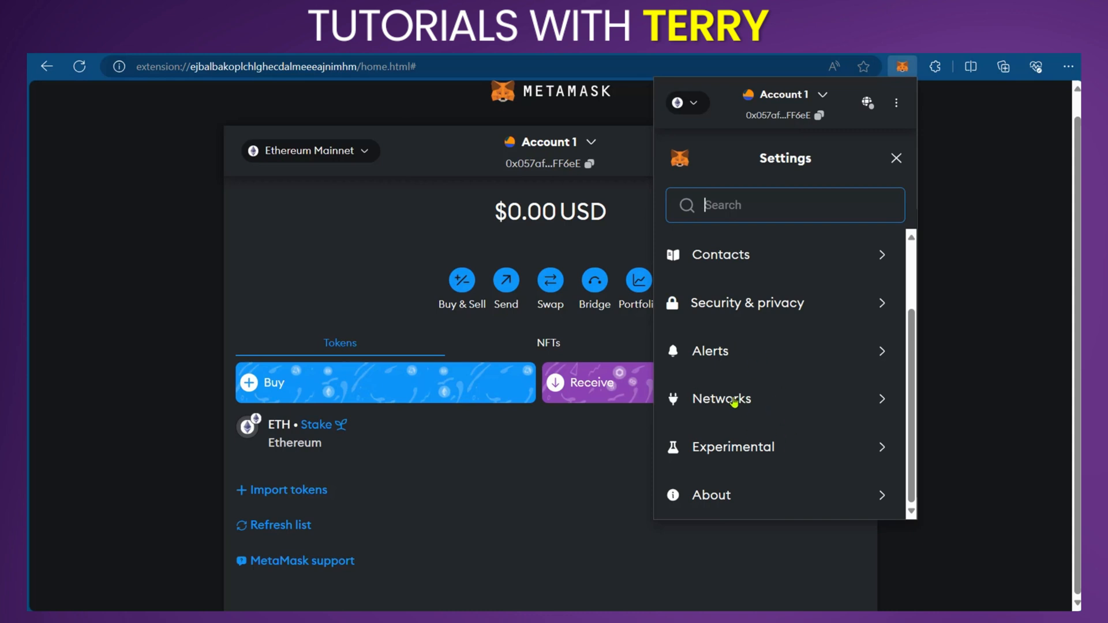
click(721, 399)
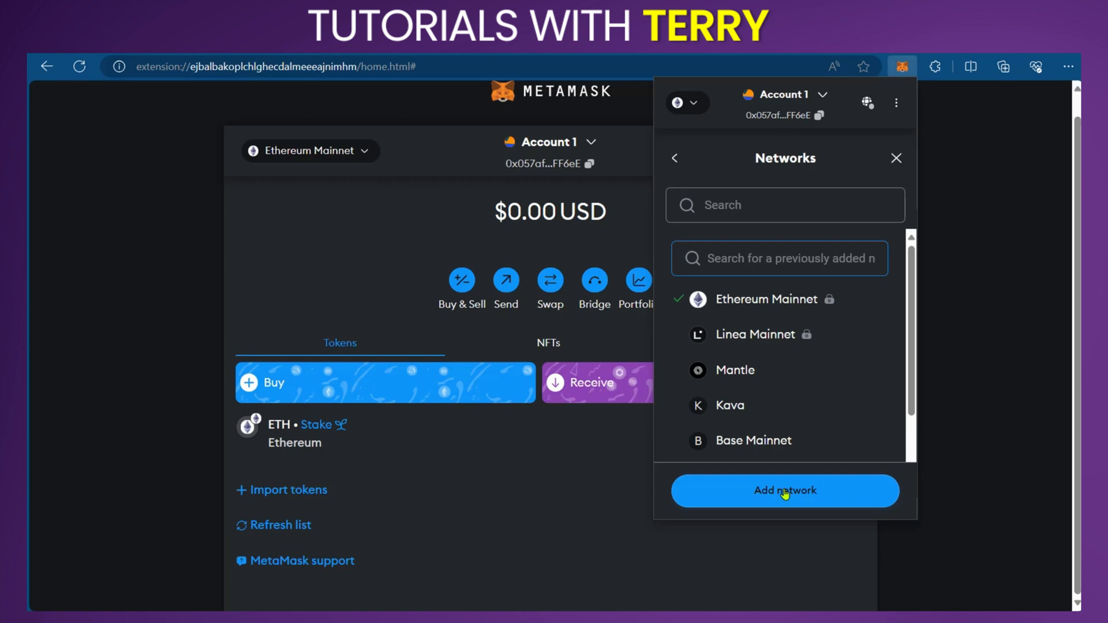
Choose Add network, then 'Add a network manually' below the popular networks list.
click(785, 491)
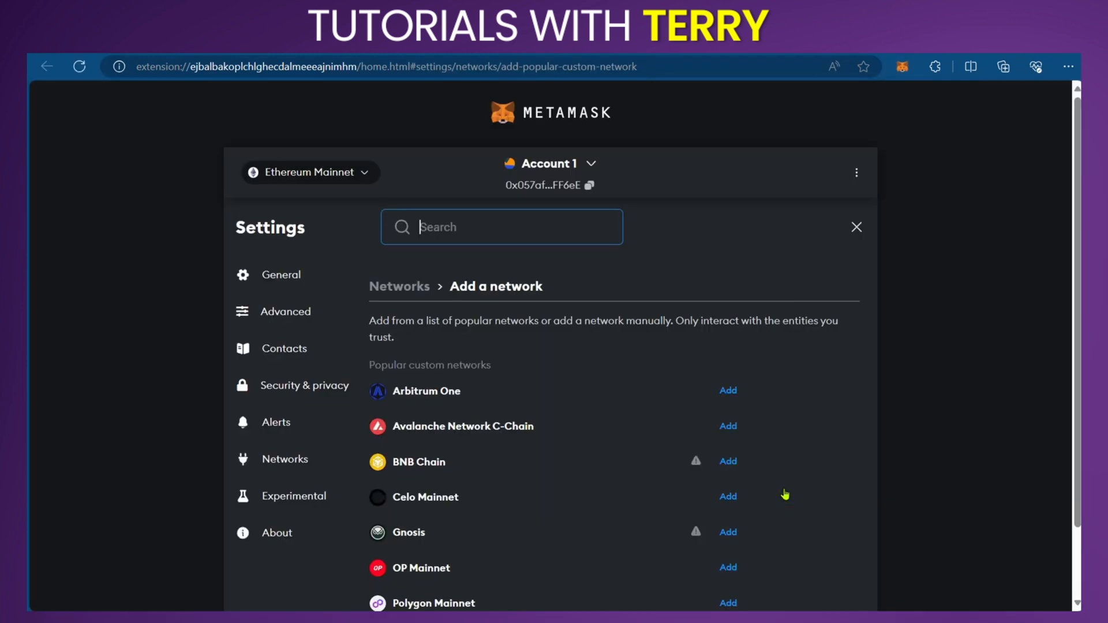
mouse_move(655, 413)
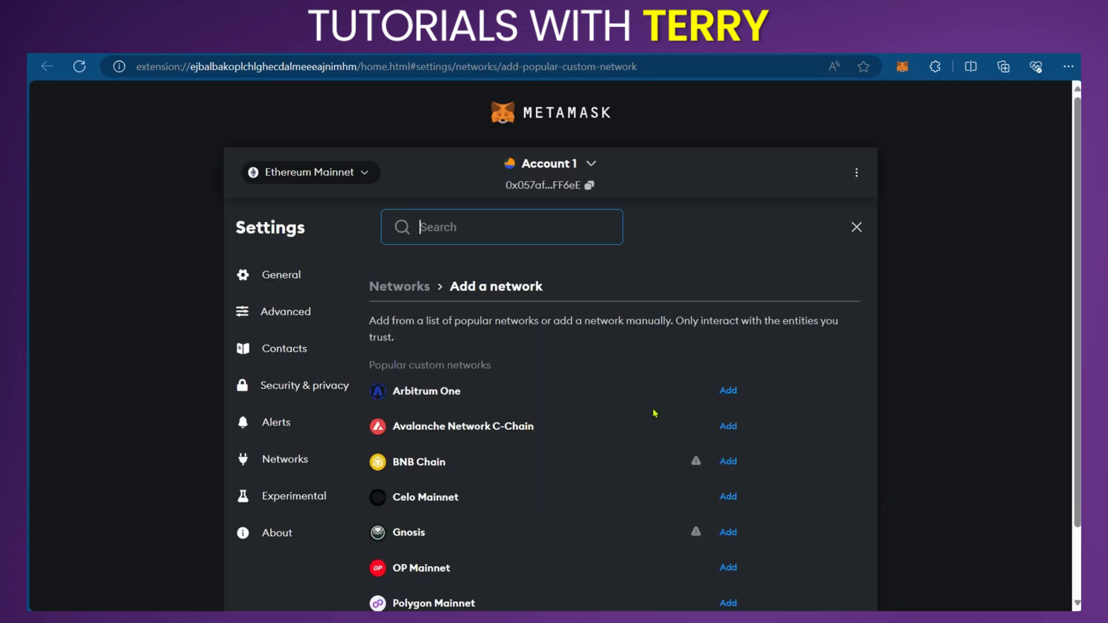
scroll(down, 3)
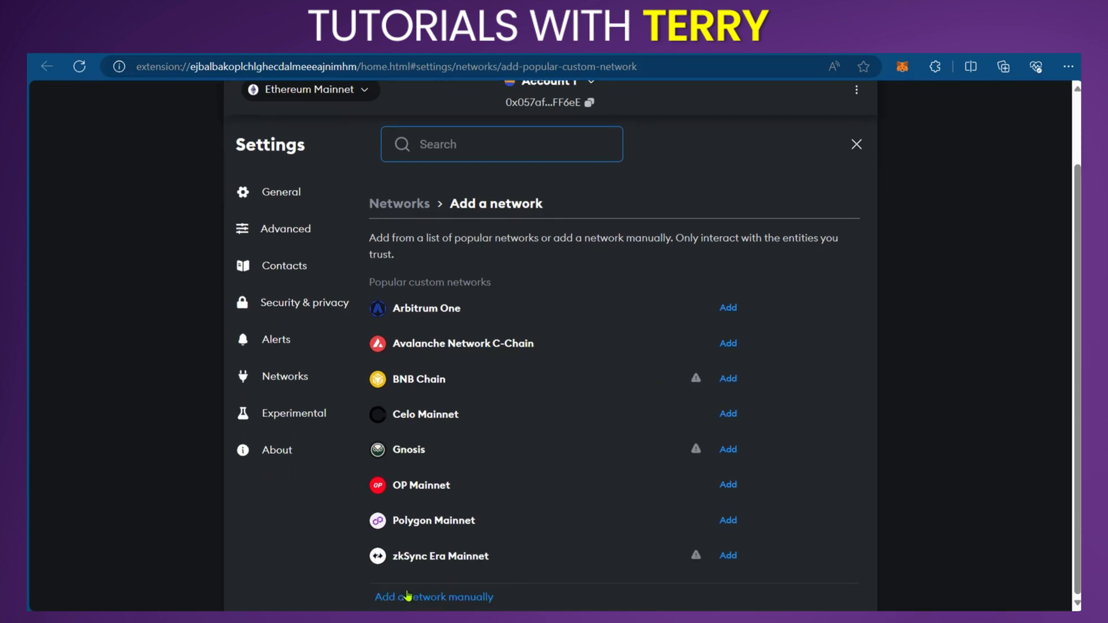
mouse_move(466, 603)
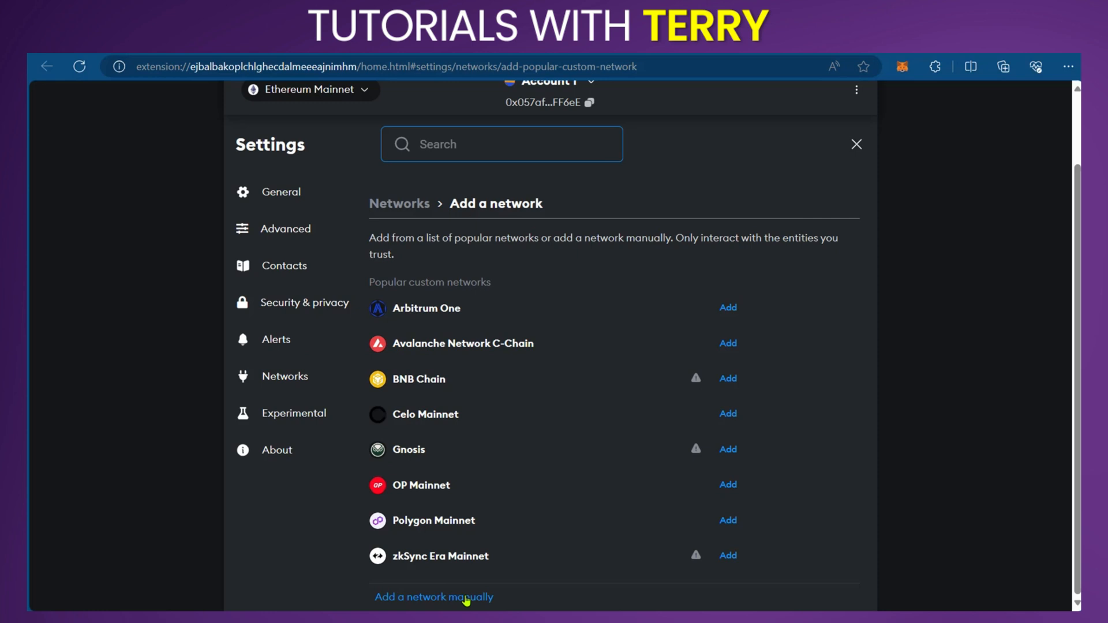
click(433, 597)
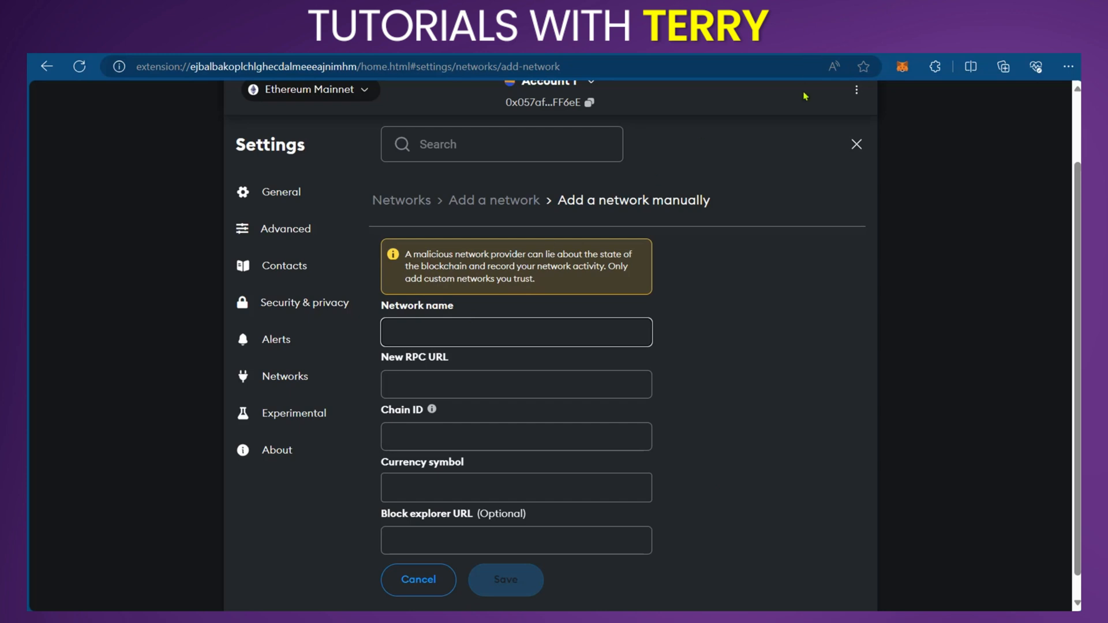
mouse_move(845, 111)
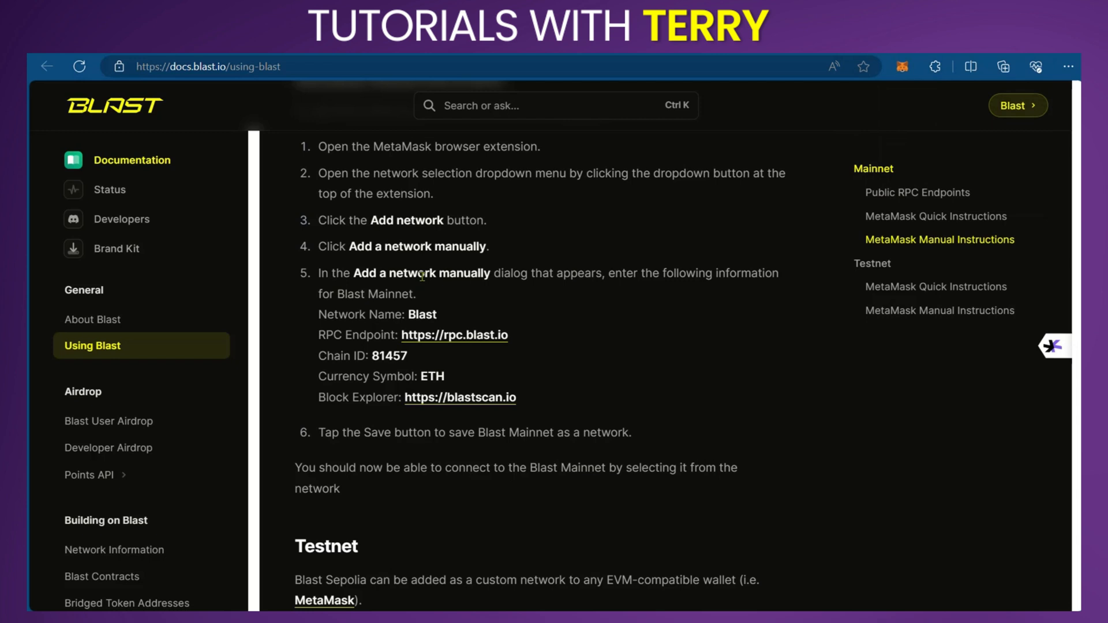
mouse_move(452, 339)
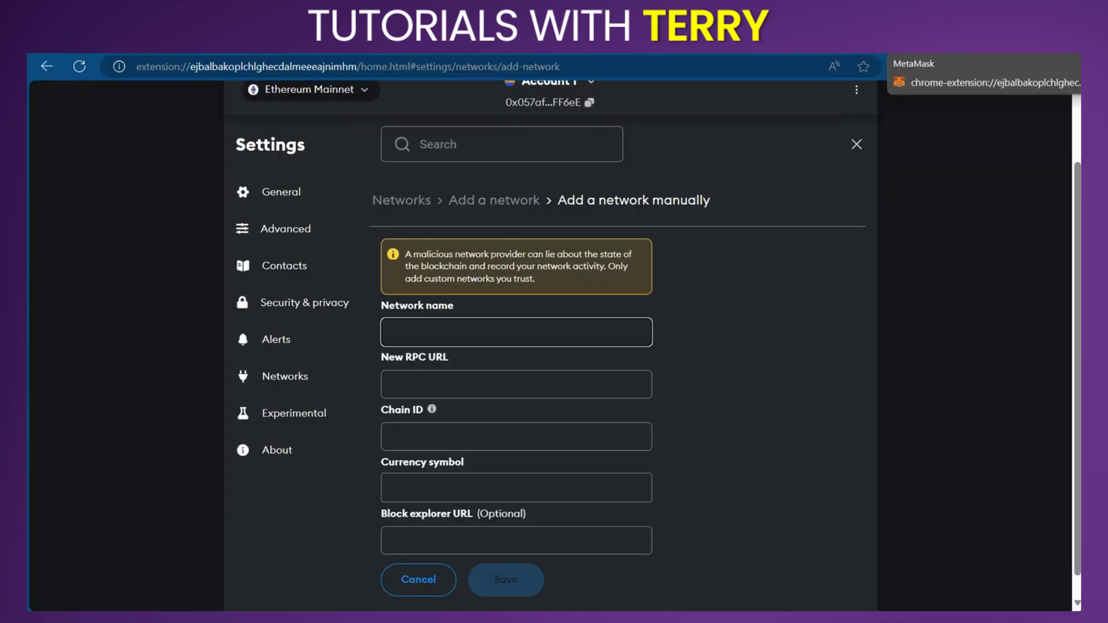
Enter 'Blast' as the network name in the manual network form.
text(Blast)
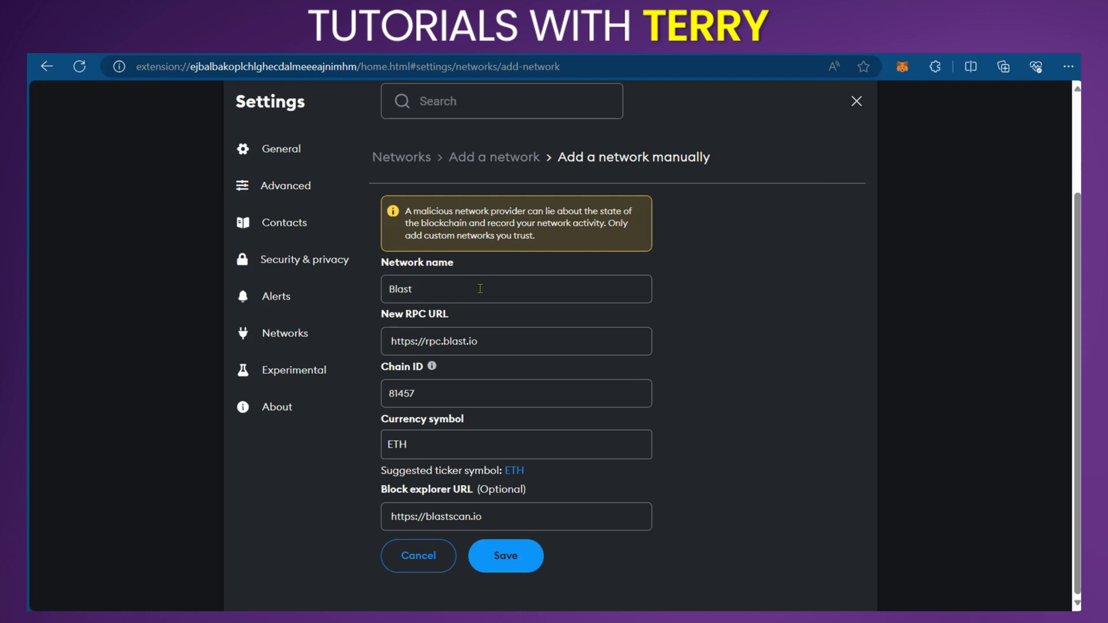
mouse_move(467, 329)
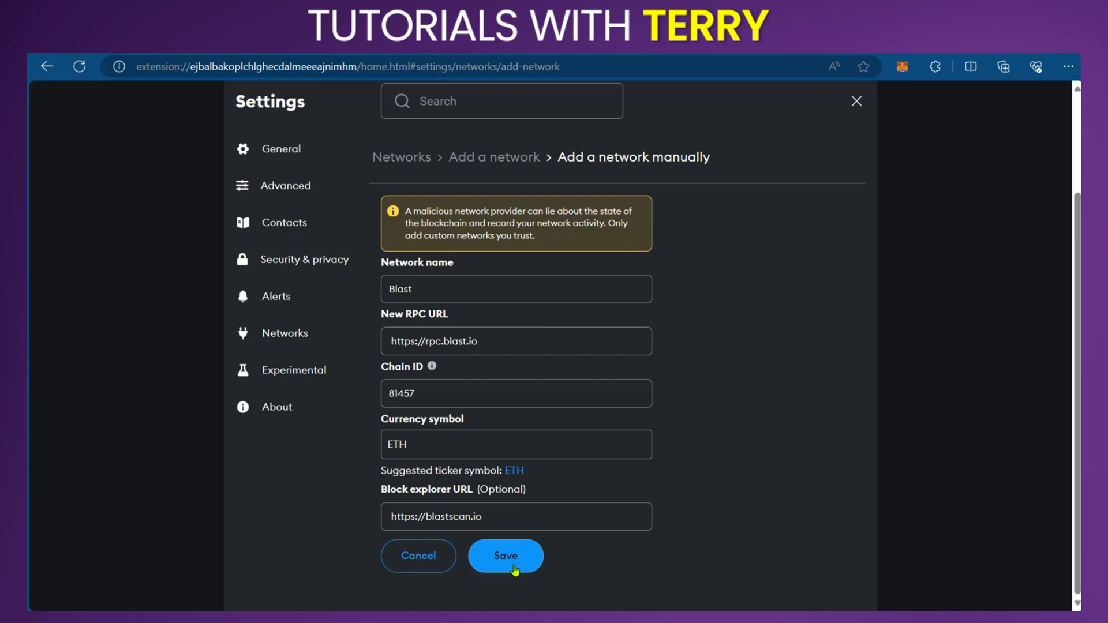
mouse_move(852, 320)
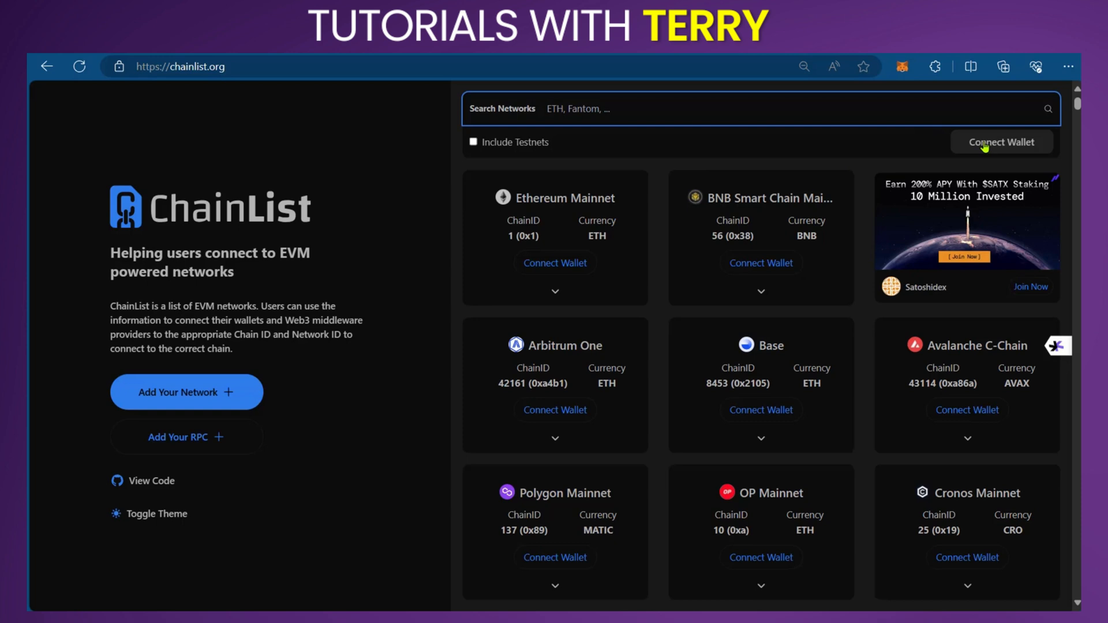
Connect MetaMask Account 1 to chainlist.org through the Next and Connect prompts.
click(1002, 142)
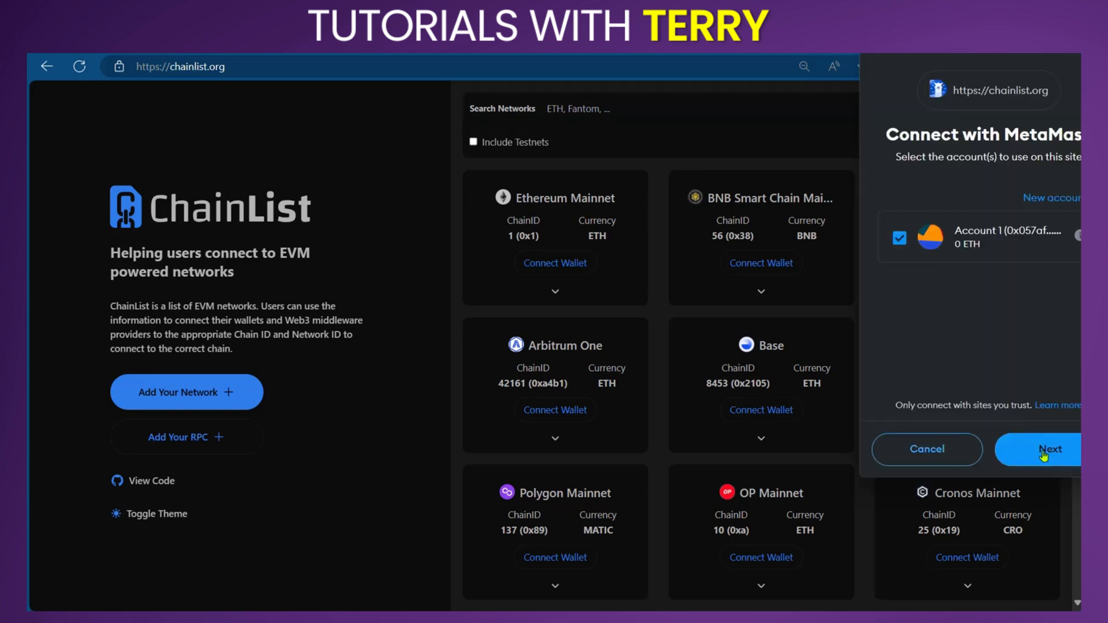
mouse_move(1038, 456)
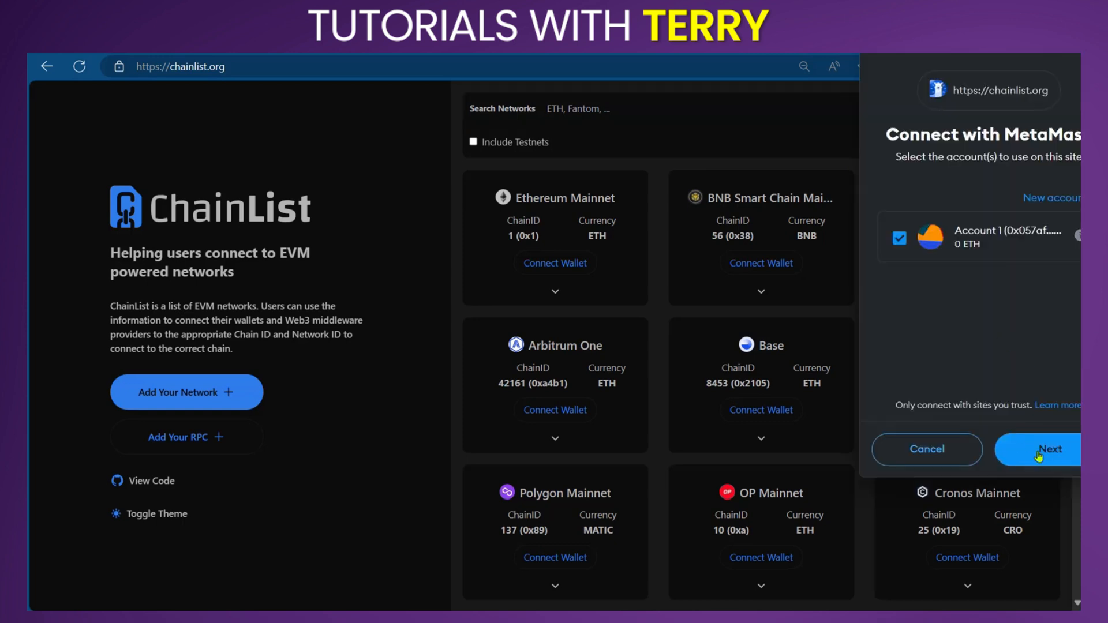
click(1051, 450)
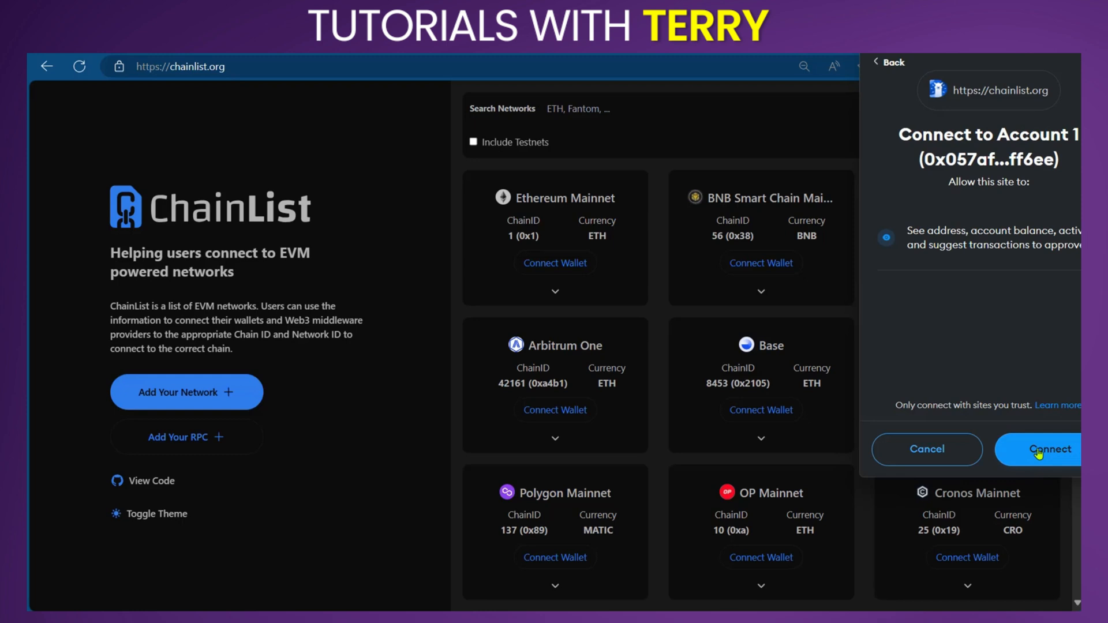
click(1048, 450)
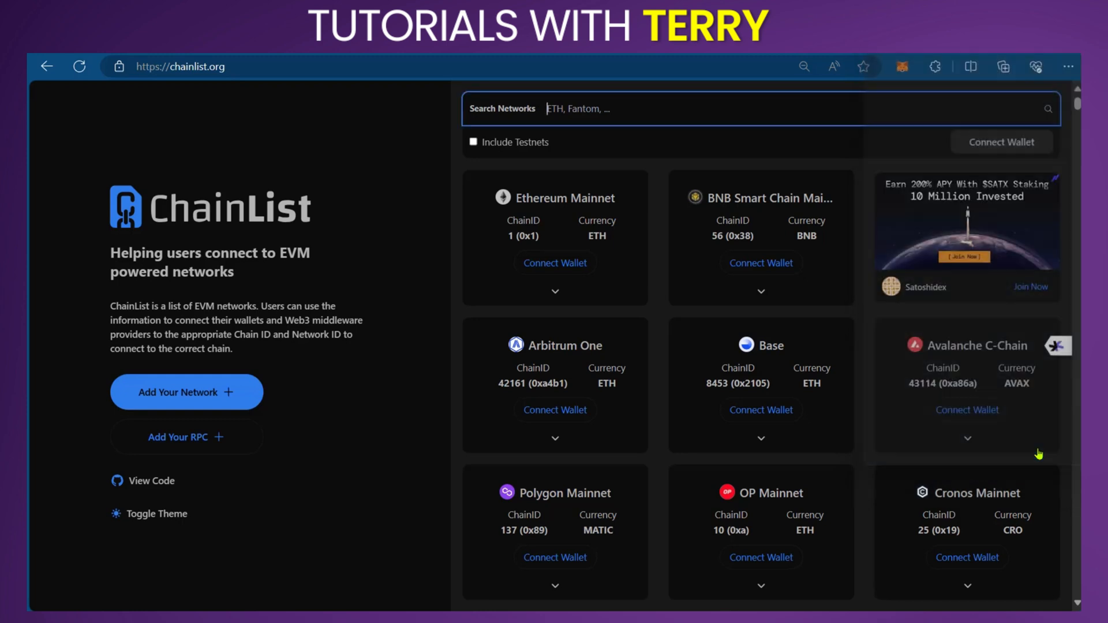
click(1002, 143)
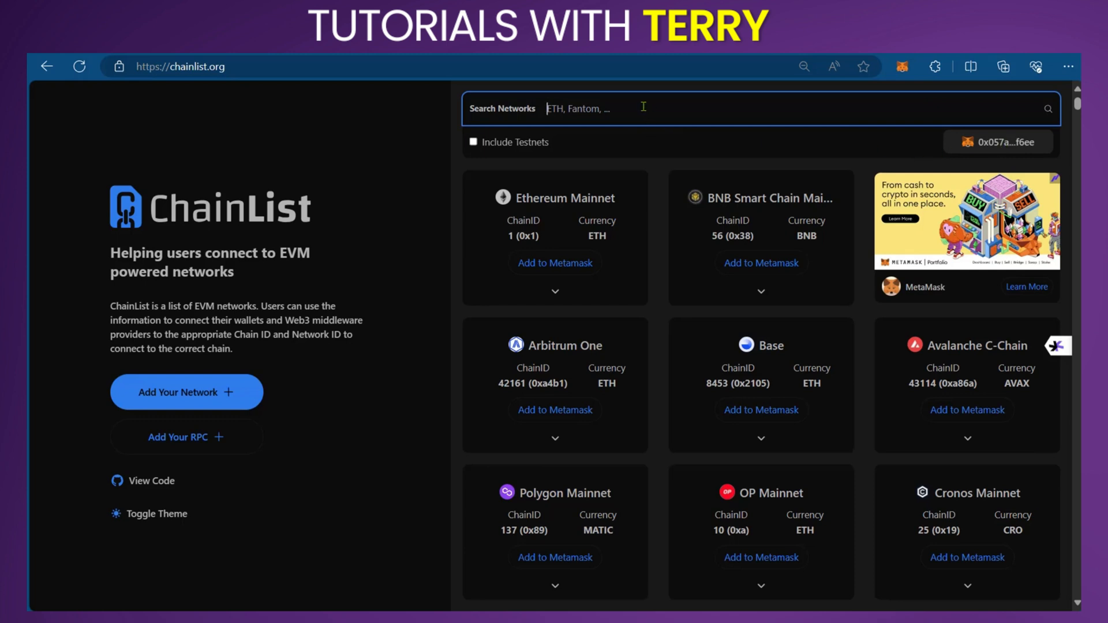
Search ChainList for 'blas' to show Blast Mainnet (238) and Blast (81457).
text(blast)
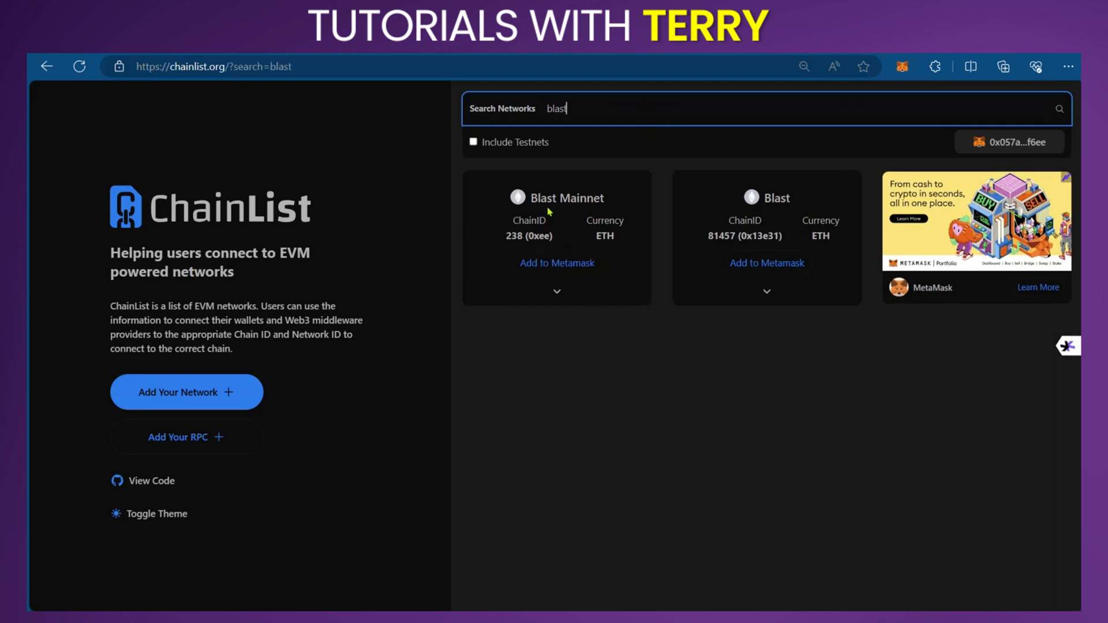
mouse_move(822, 250)
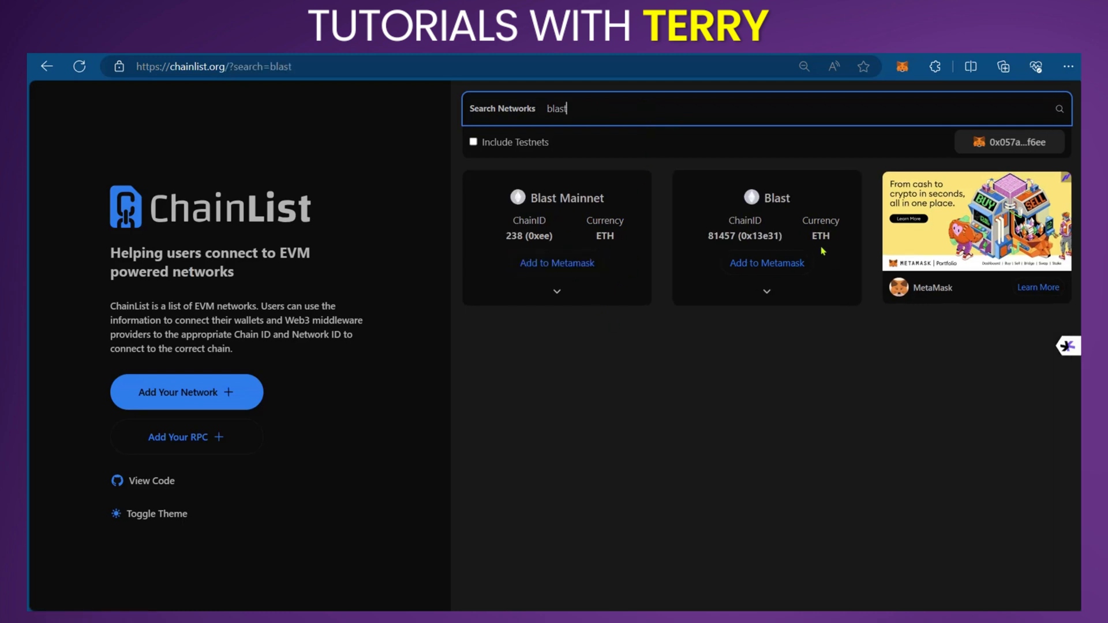
mouse_move(545, 279)
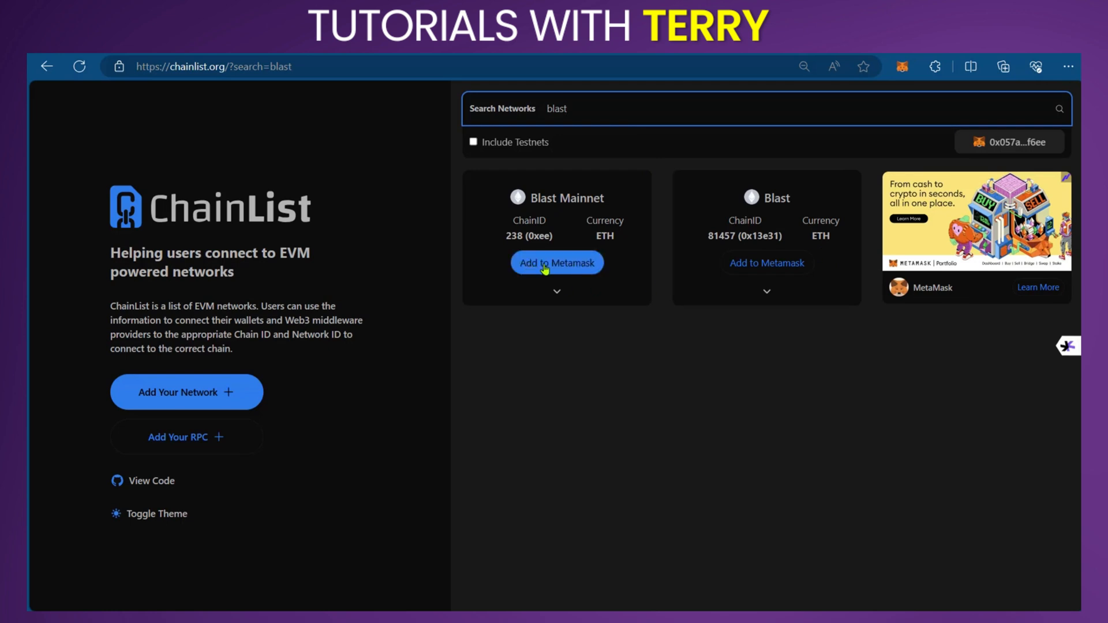
Add Blast Mainnet (chain ID 238) to MetaMask and approve the request.
click(557, 263)
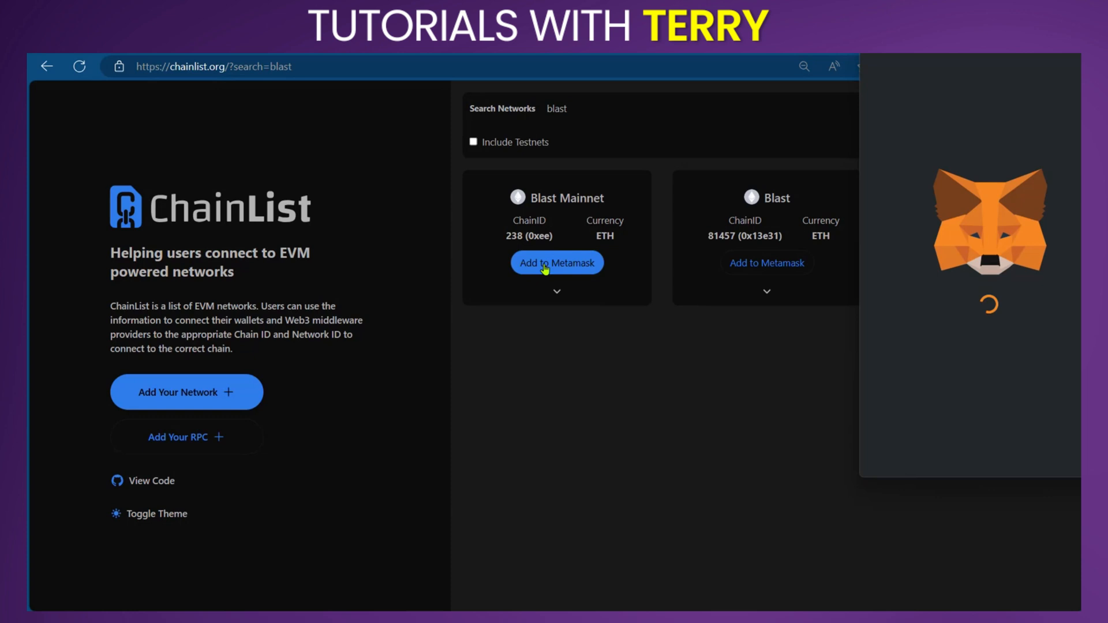
click(557, 262)
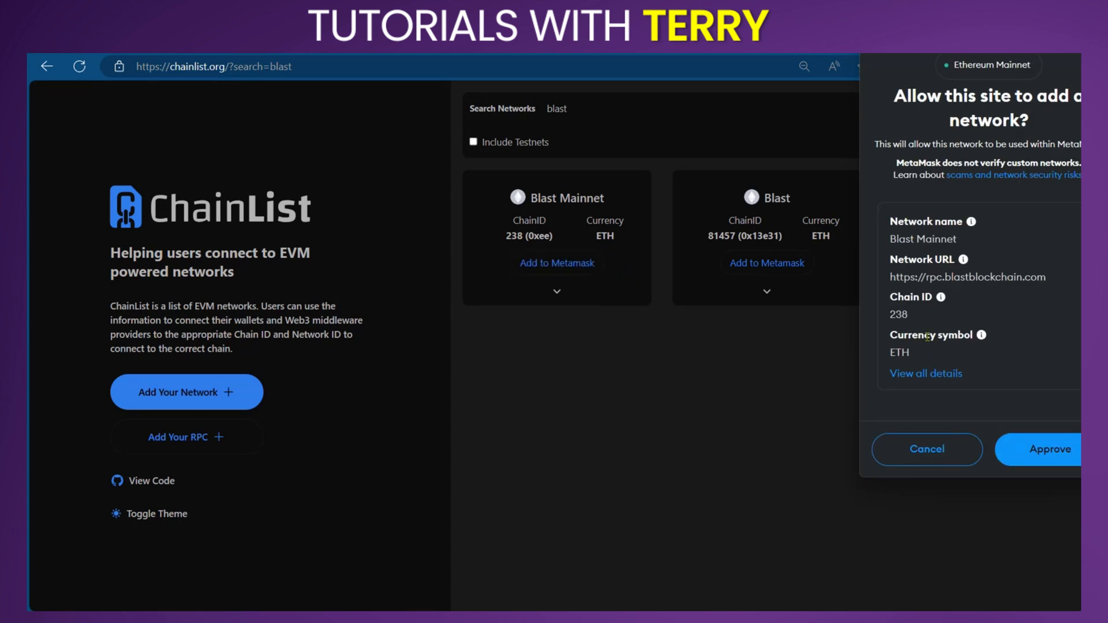
mouse_move(891, 235)
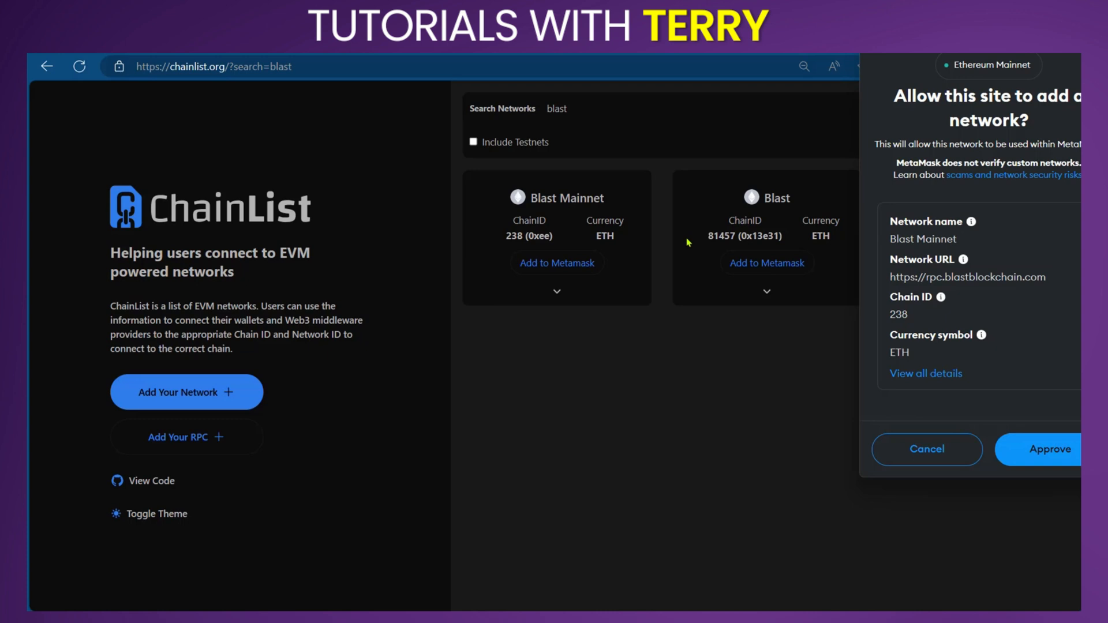
mouse_move(1050, 454)
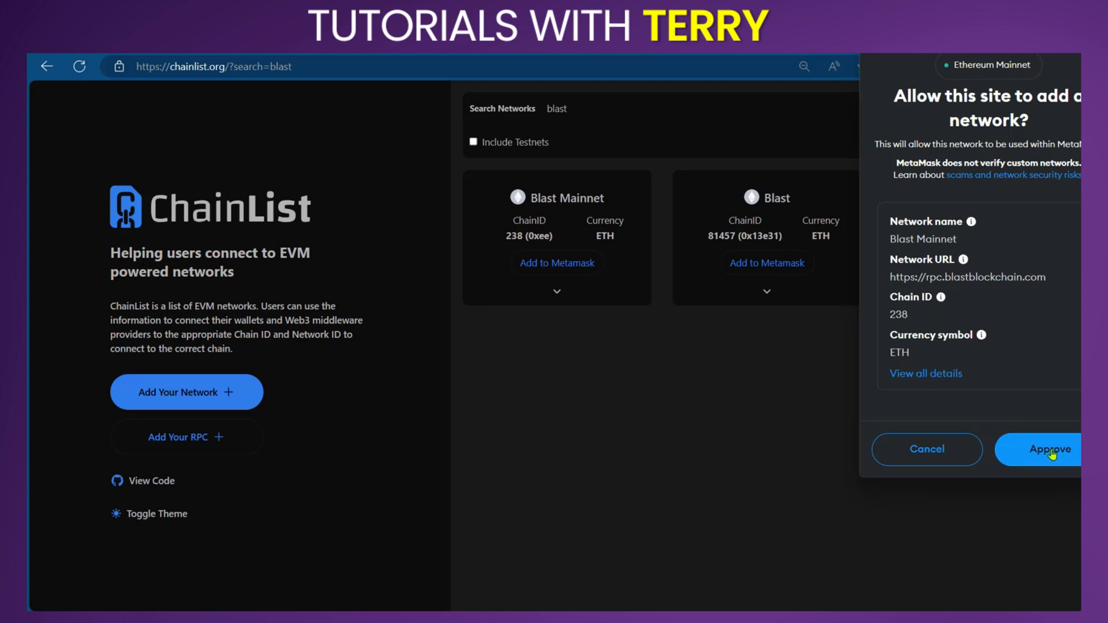
click(1050, 449)
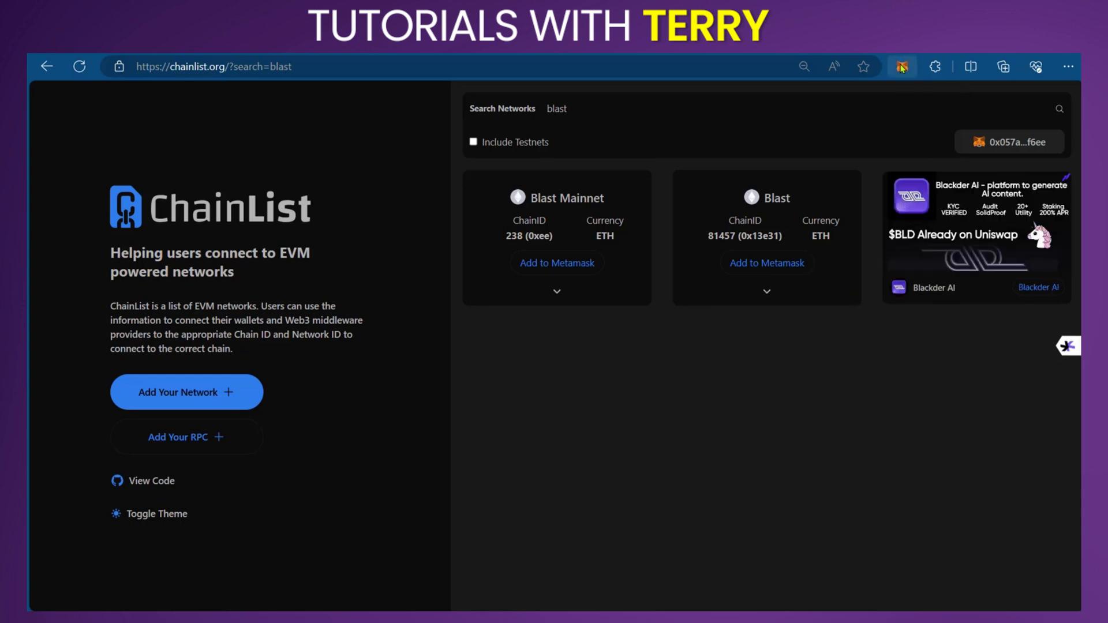
Disconnect Account 1 from chainlist.org via MetaMask's connected-sites menu.
click(902, 66)
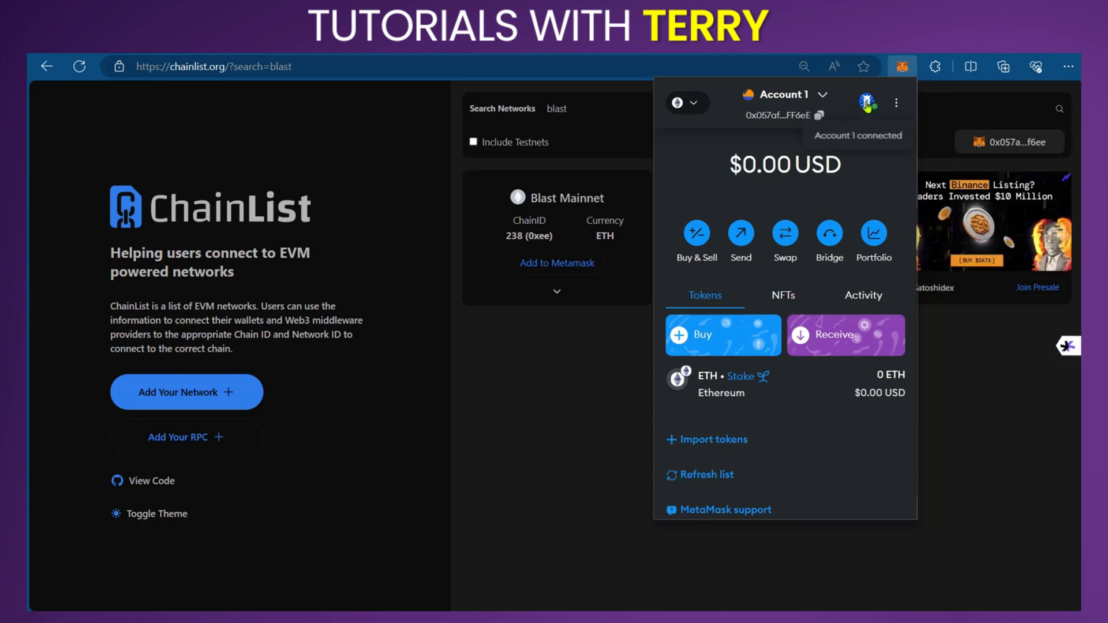
click(860, 102)
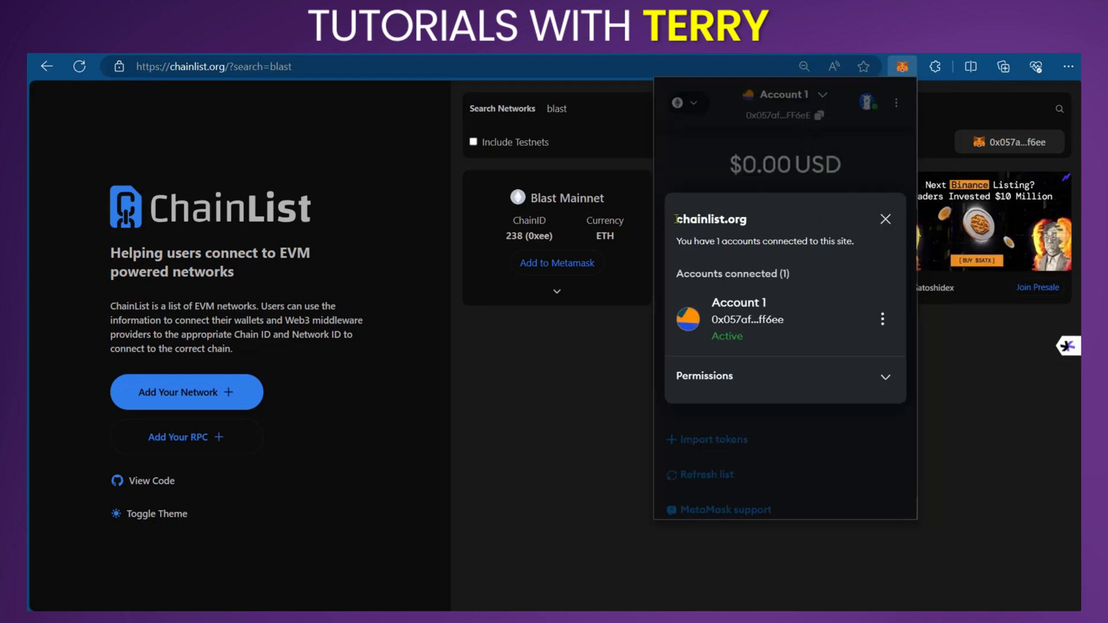
mouse_move(783, 254)
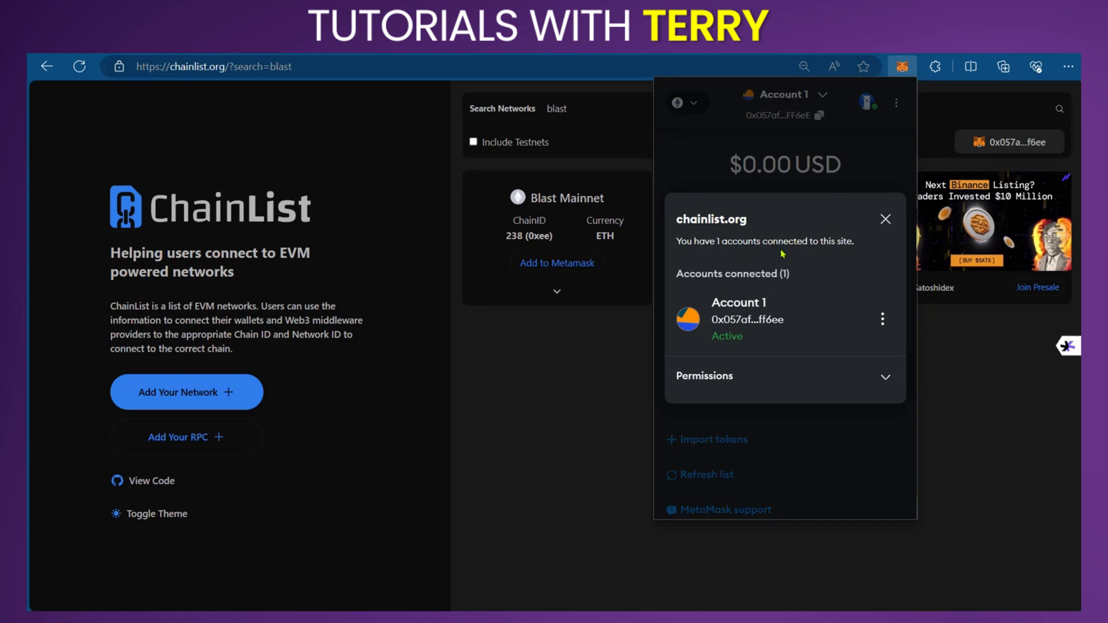
mouse_move(888, 370)
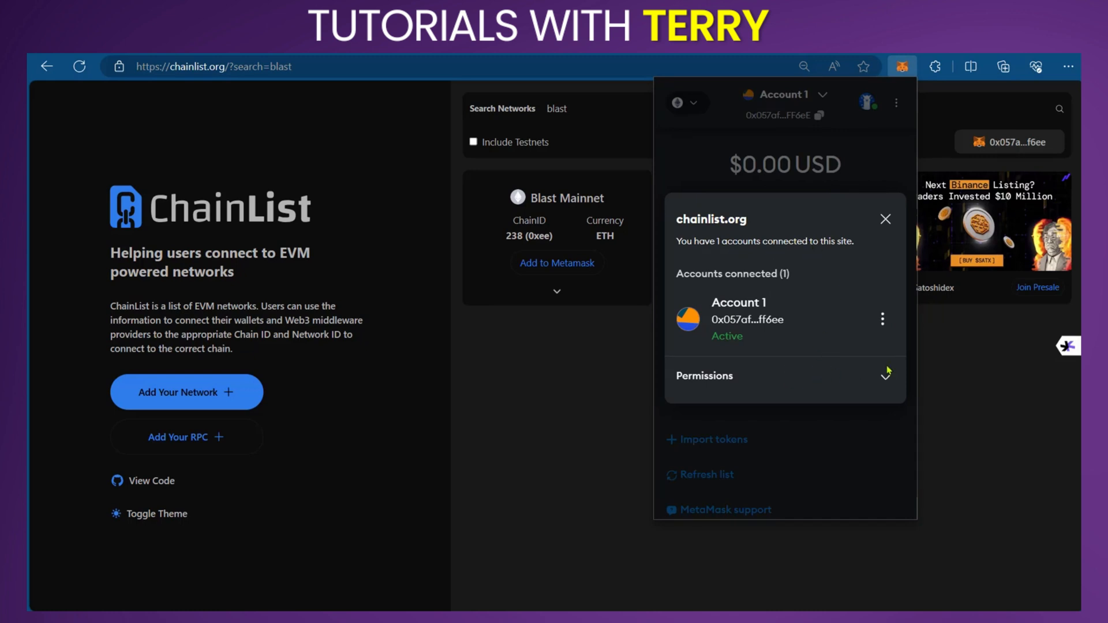
mouse_move(882, 322)
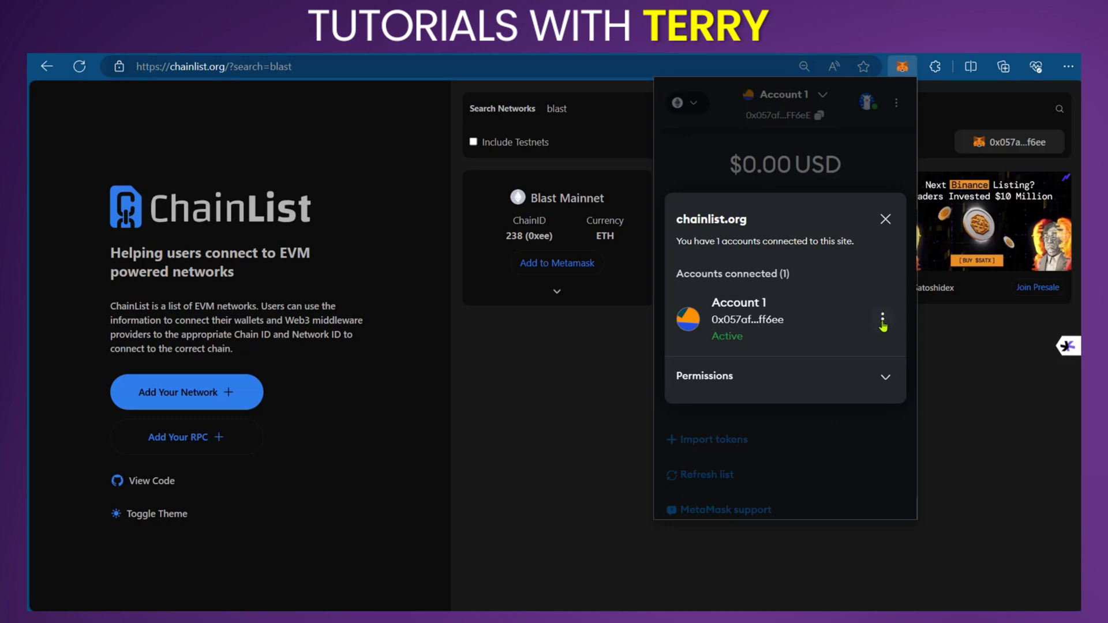
click(883, 319)
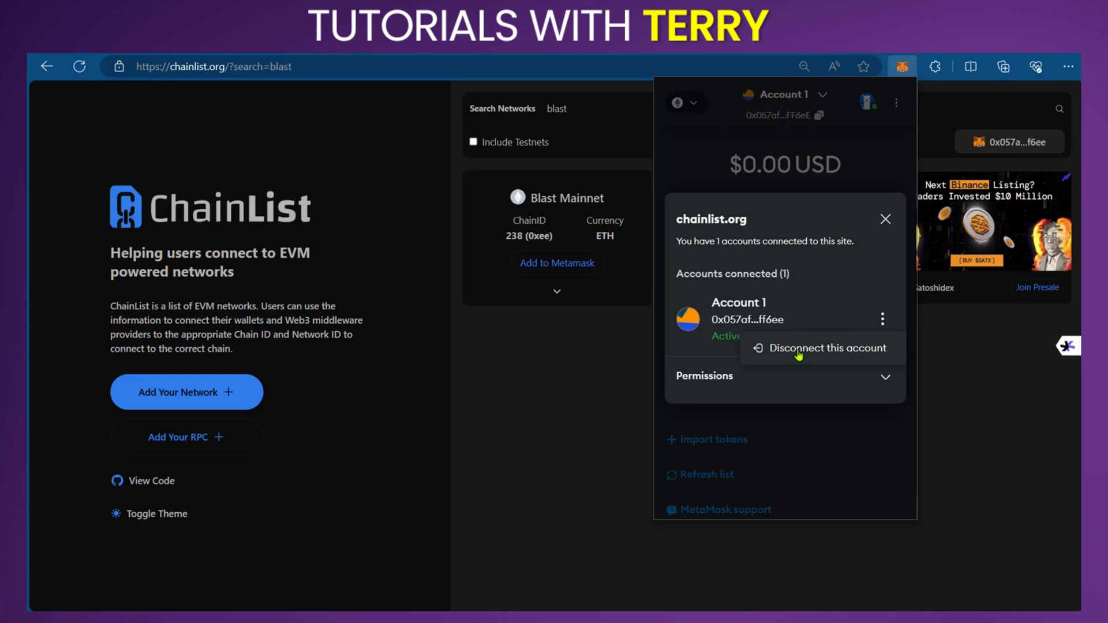
click(827, 349)
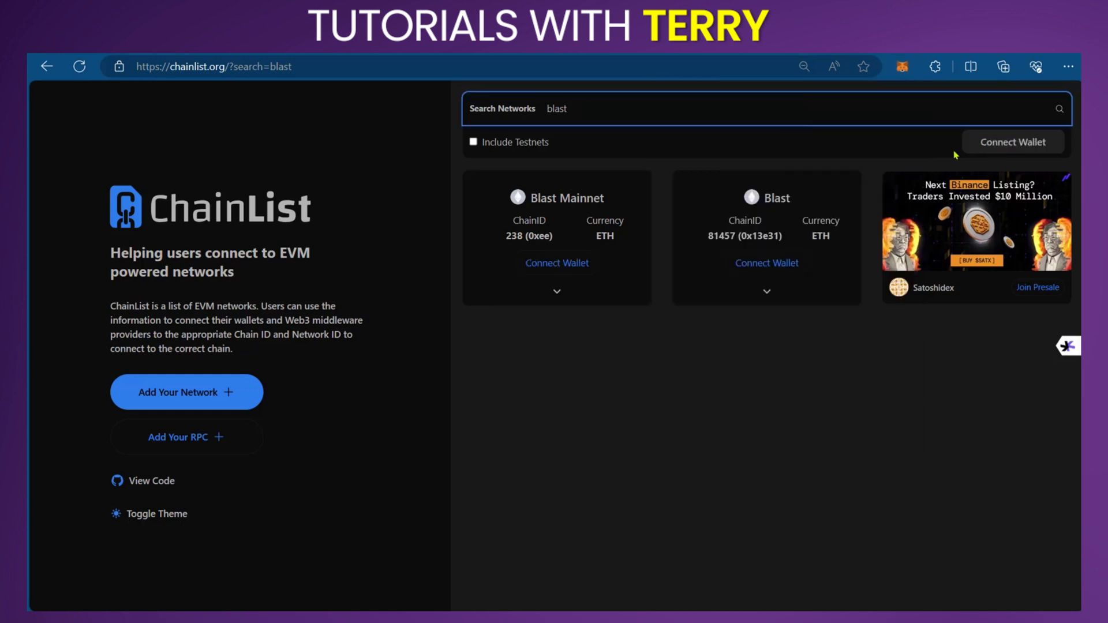
mouse_move(1025, 156)
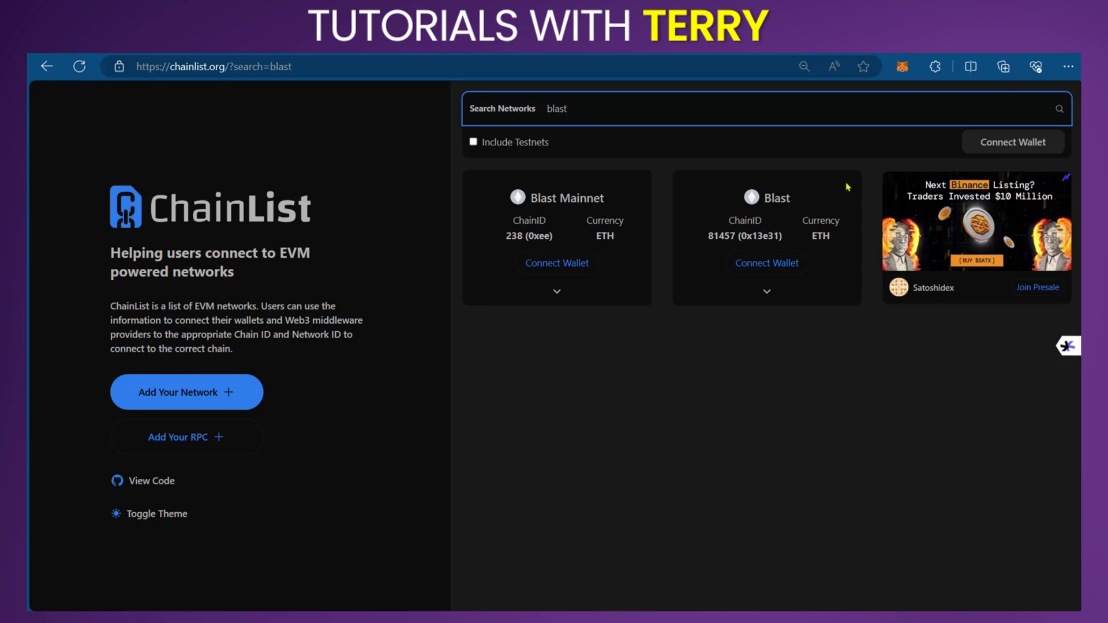
mouse_move(839, 175)
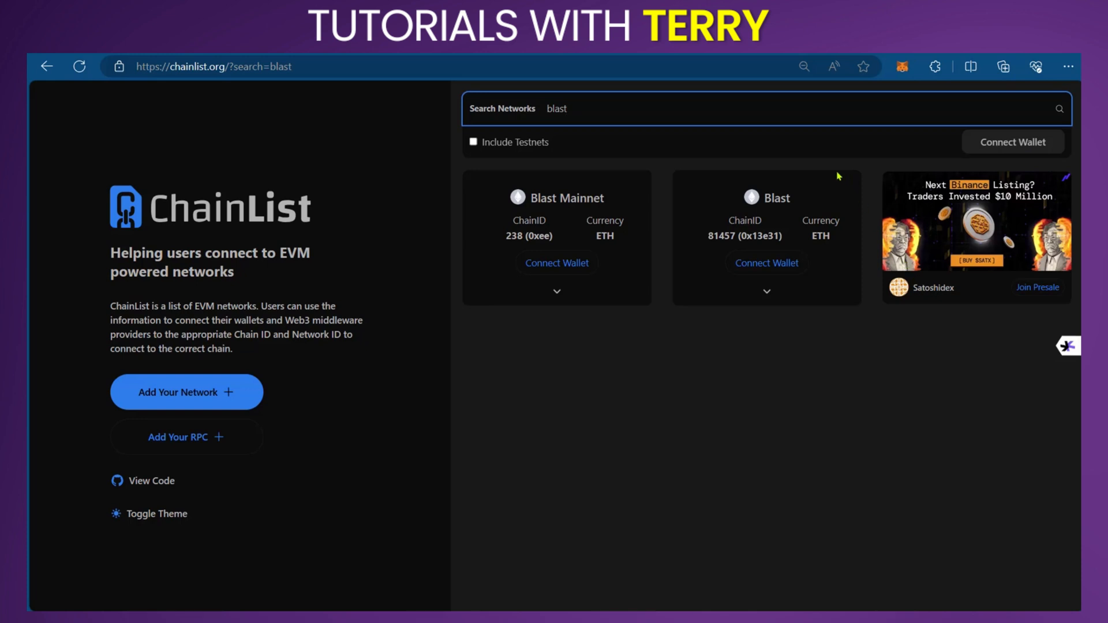
click(567, 109)
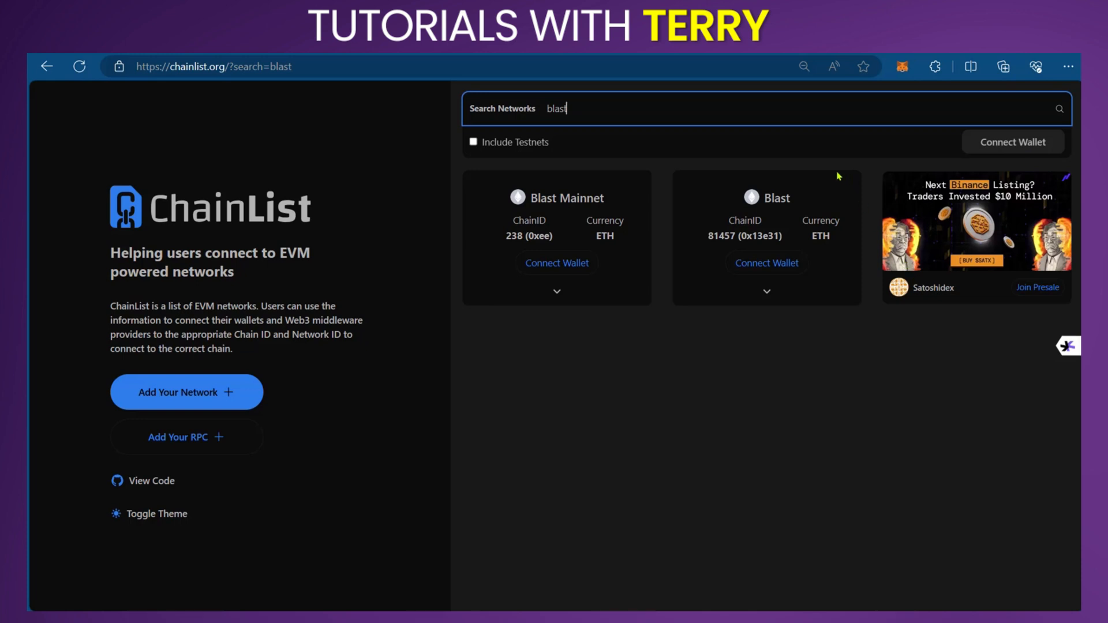